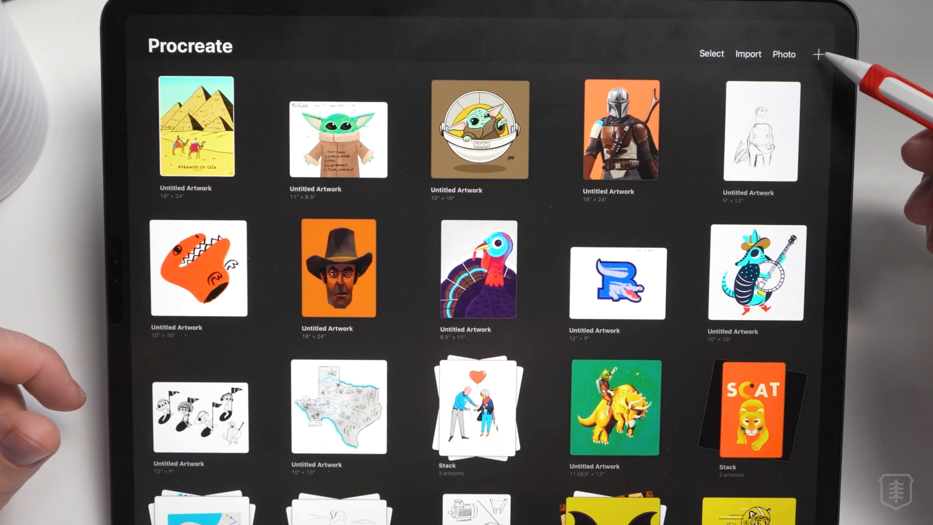
- Start a new custom-size canvas from the gallery, showing its 2550 px, 300 DPI dimensions
click(818, 54)
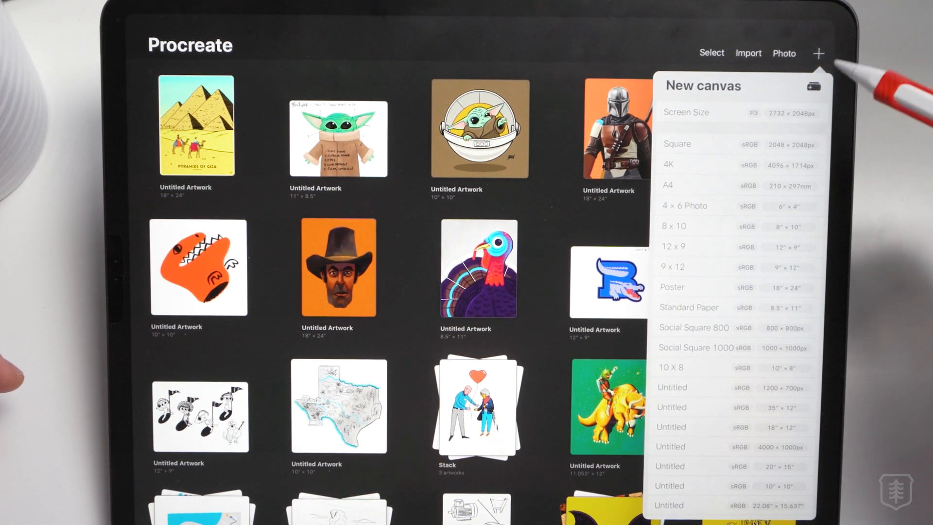
click(813, 86)
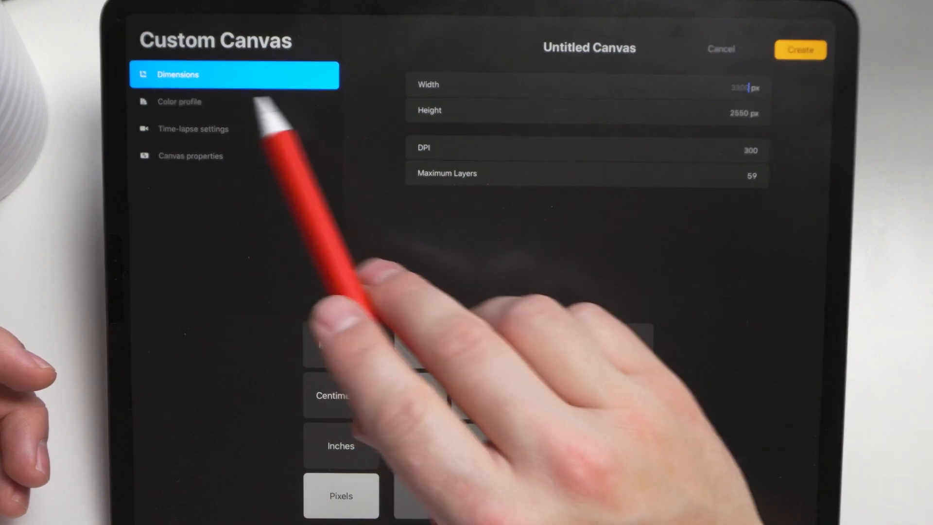
- Review the colour profile and canvas background properties, then cancel the custom canvas
click(180, 101)
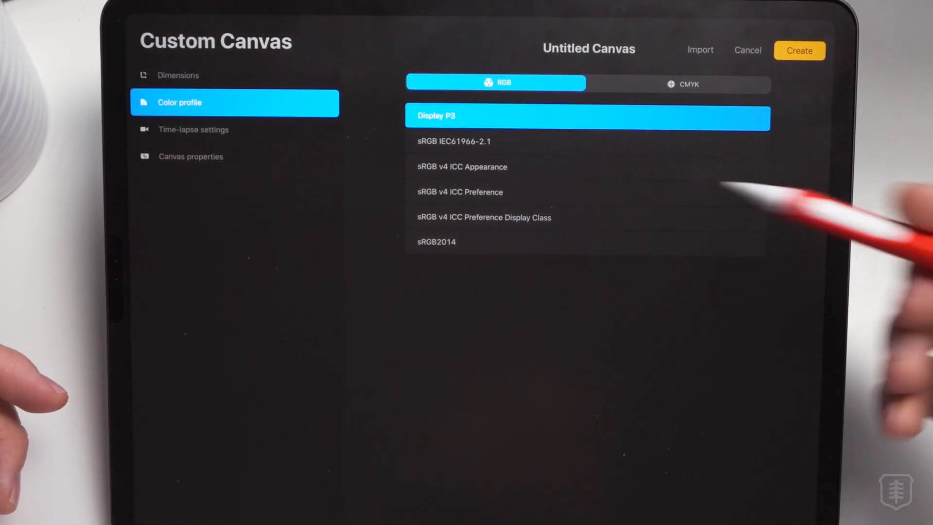
click(680, 83)
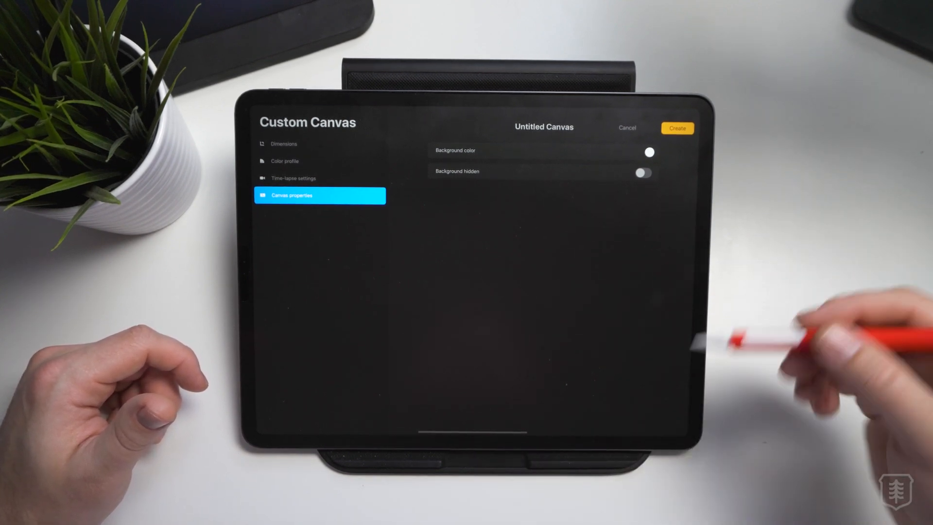
click(676, 128)
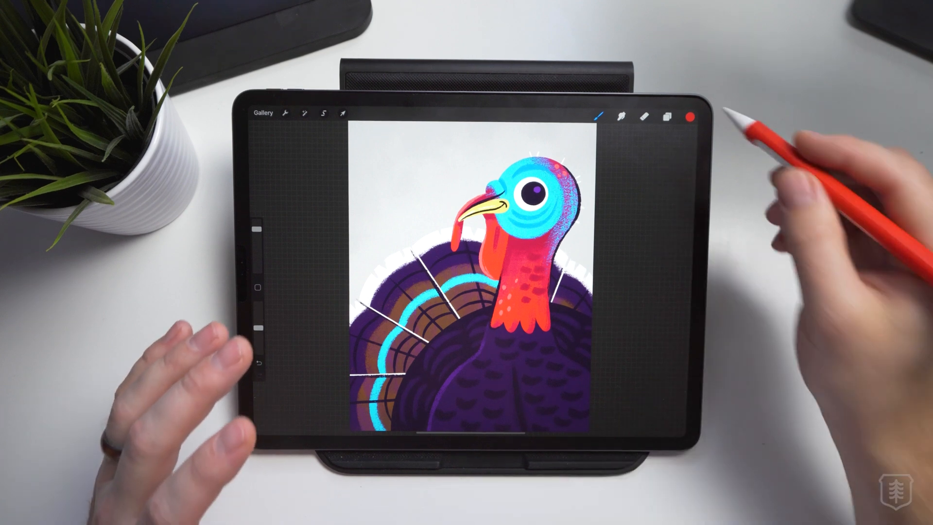
- Show the colour harmony disc with its complementary, analogous, triadic and tetradic modes
click(692, 116)
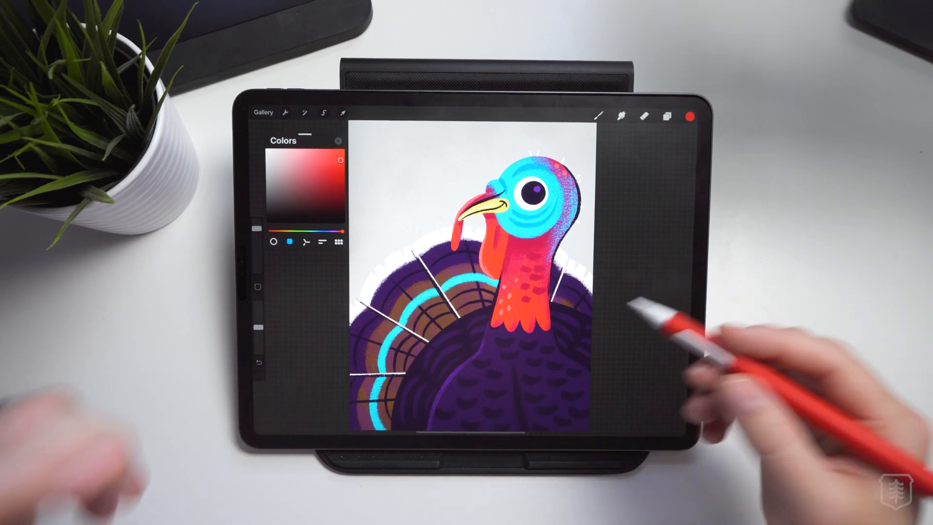
click(598, 116)
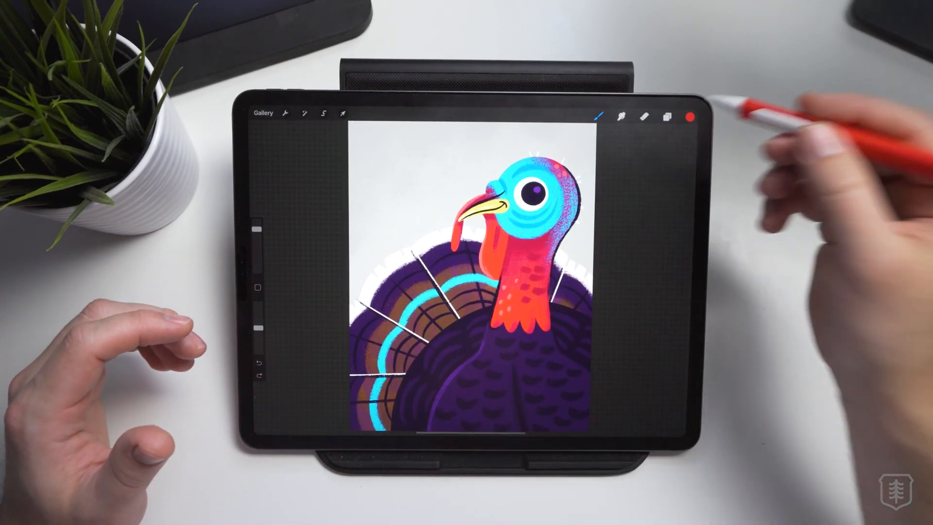
click(690, 115)
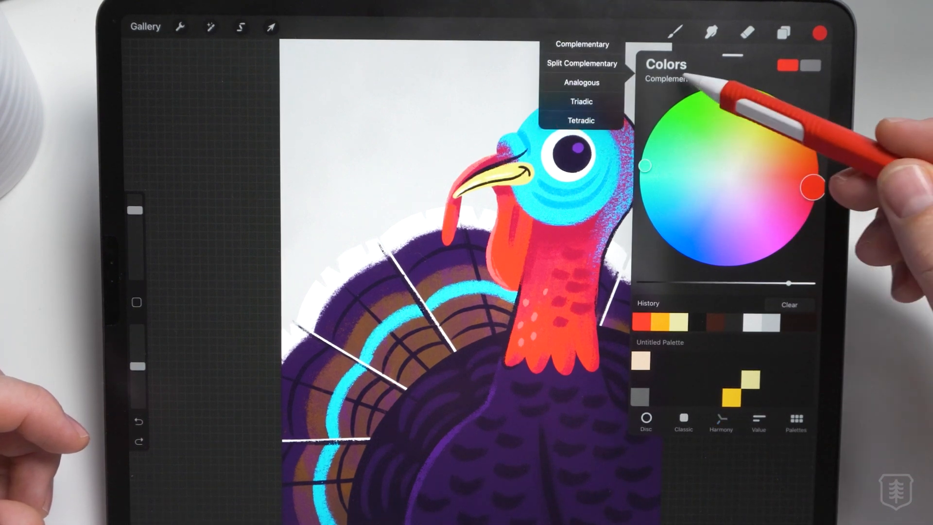
- Paint a soft teal watercolour blob at the centre of a new blank canvas
click(581, 81)
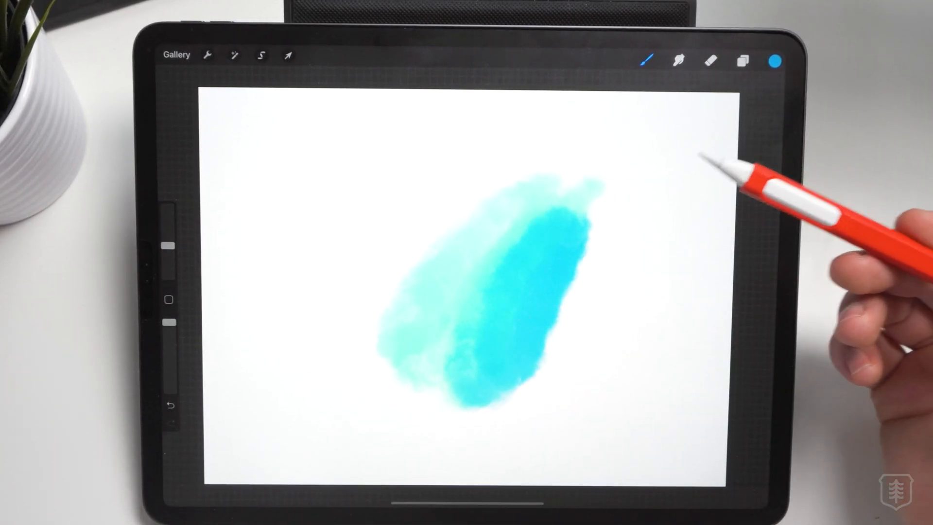
- Paint with the Wet Sponge and Bokeh Lights brushes, then view the bokeh brush's colour dynamics
click(645, 60)
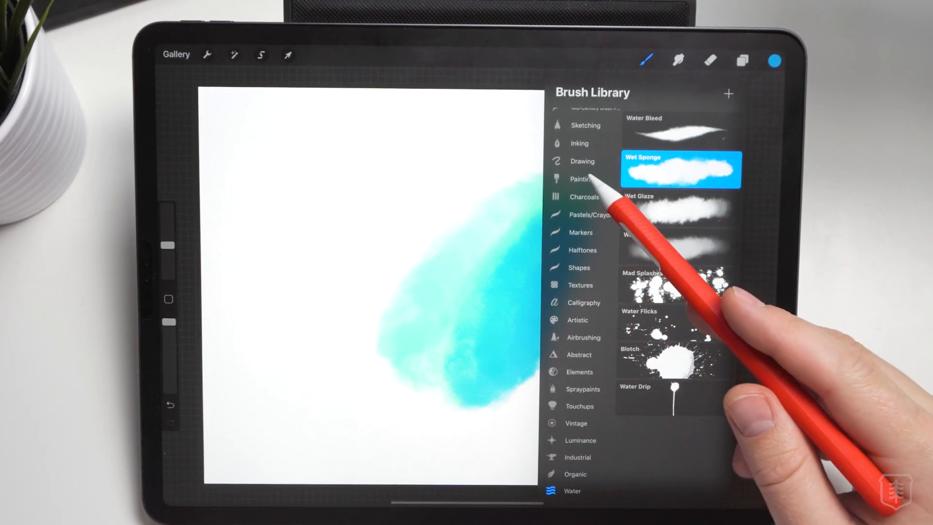
click(582, 179)
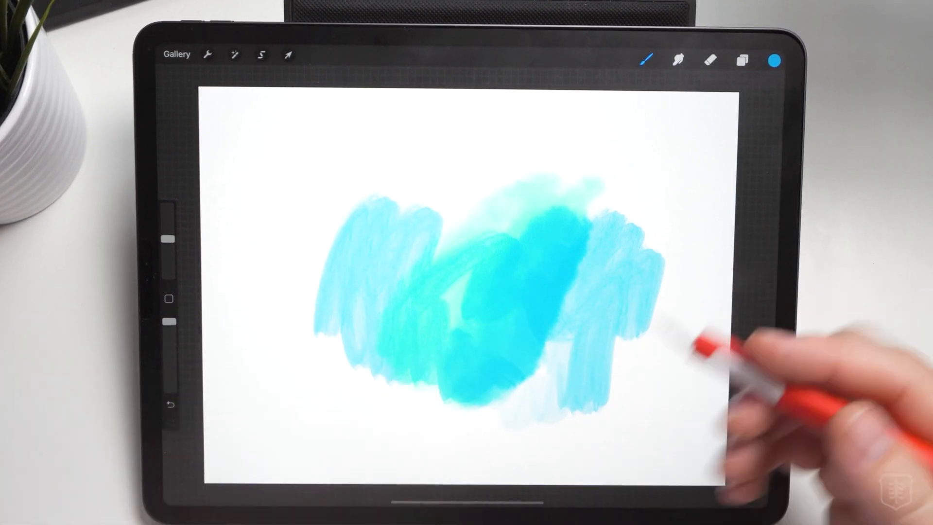
click(645, 60)
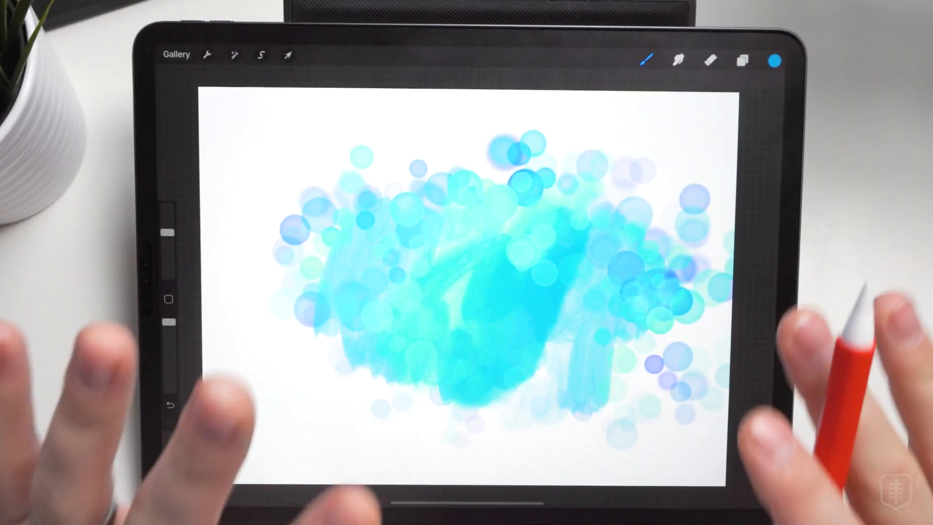
click(646, 59)
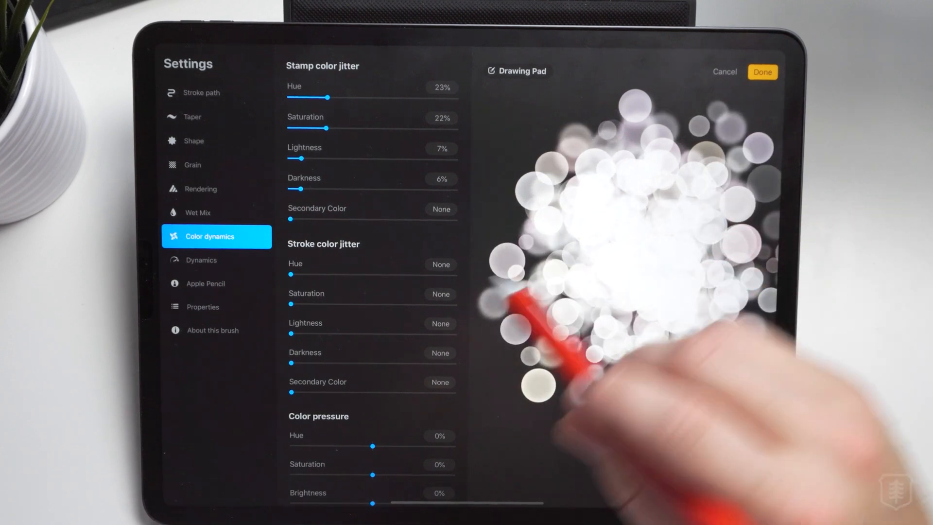
click(209, 92)
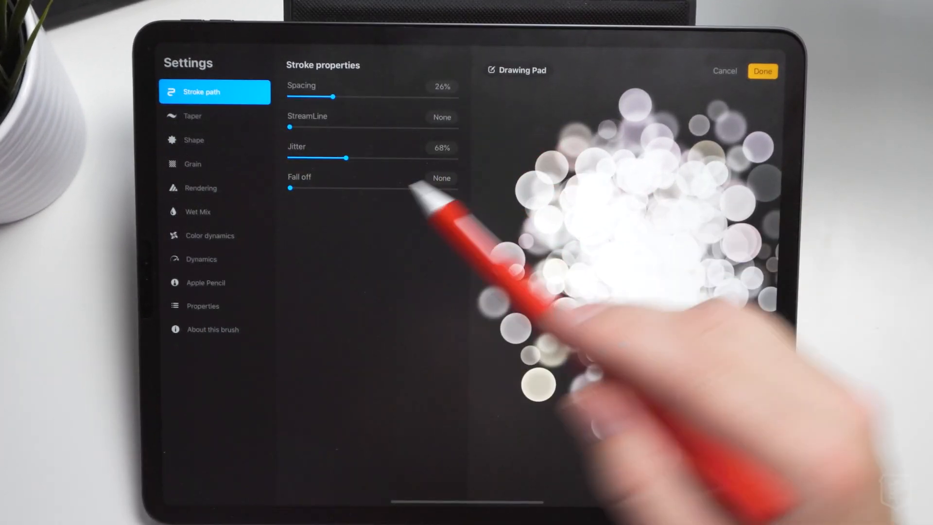
drag(343, 158, 321, 158)
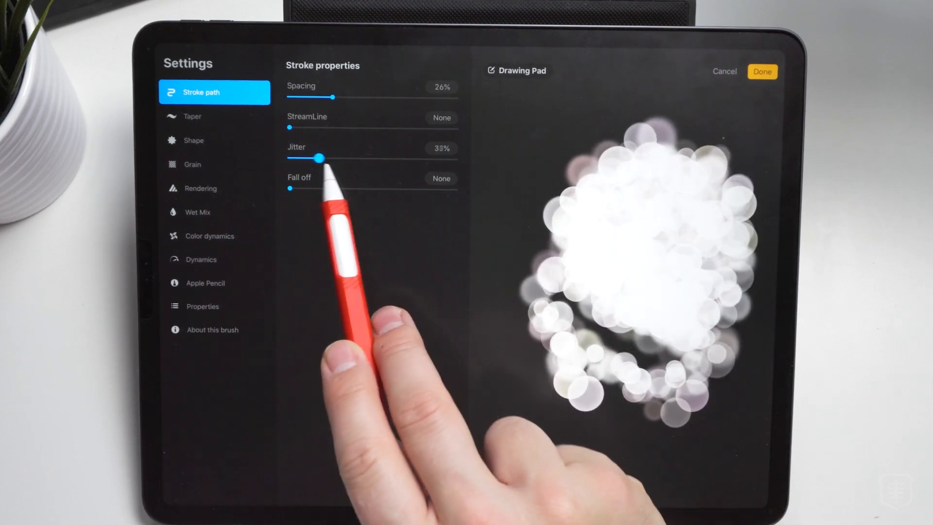
drag(322, 158, 345, 158)
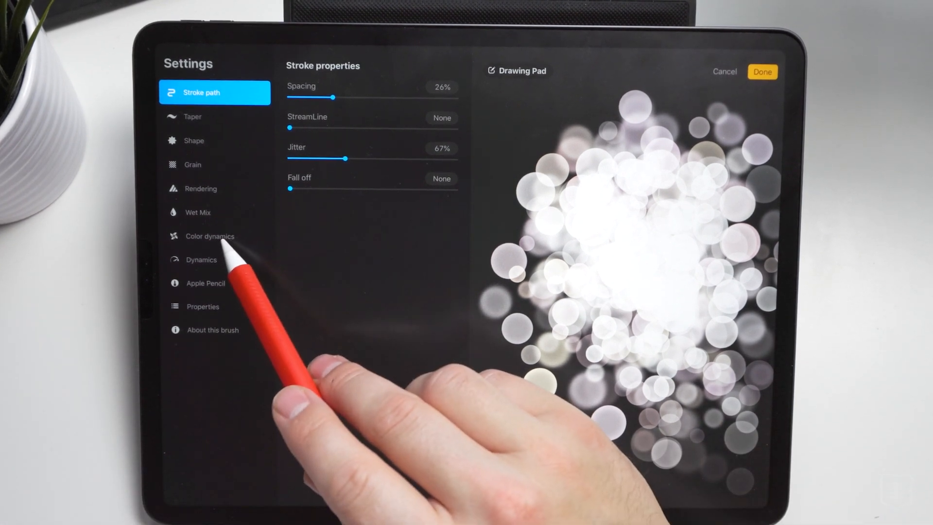
click(192, 117)
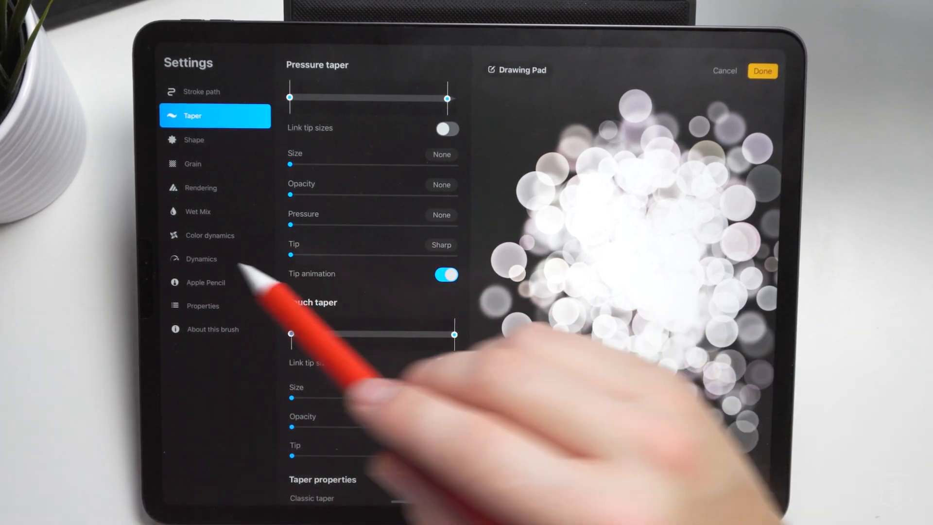
click(209, 235)
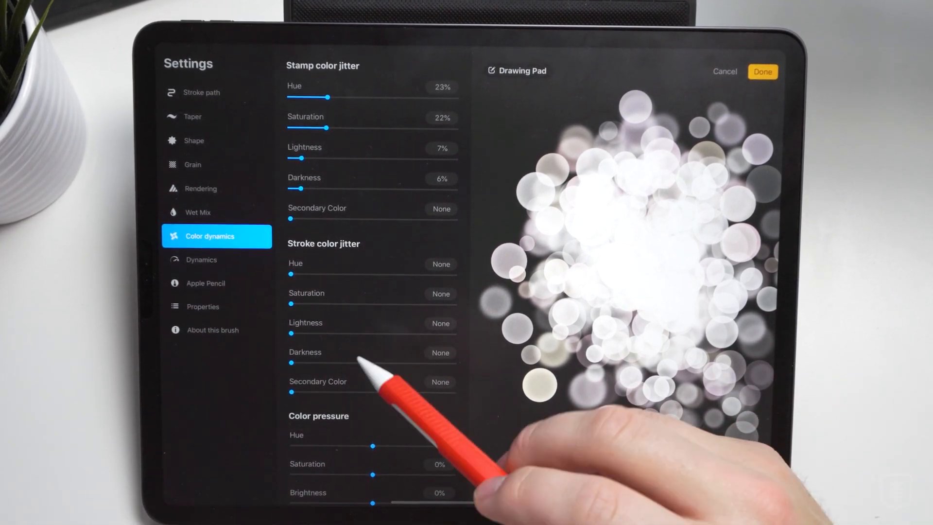
- Set the bokeh brush's stroke hue jitter to 19% and colour pressure hue to 18%
drag(290, 274, 303, 274)
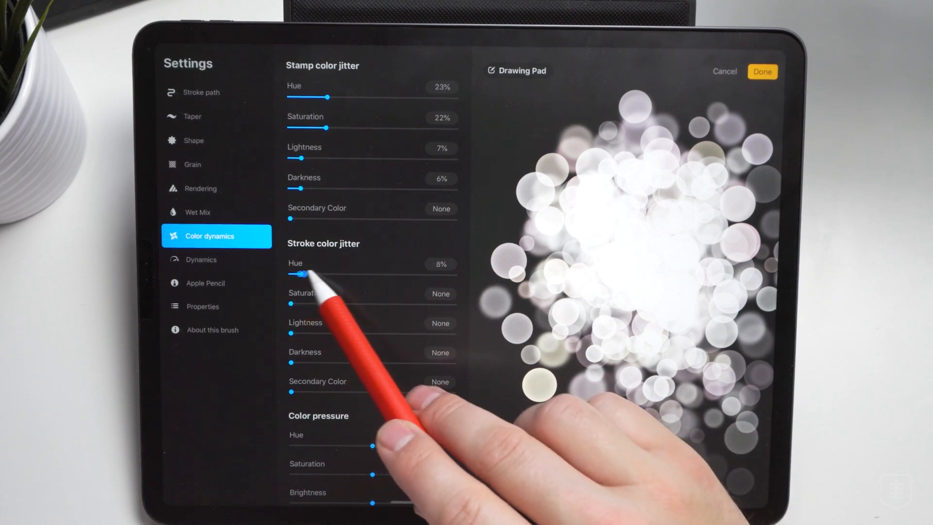
drag(302, 274, 323, 274)
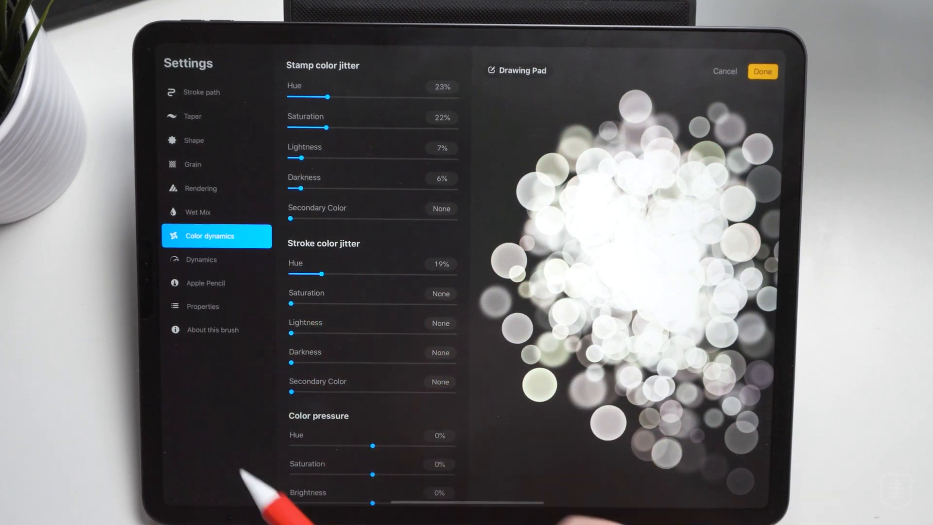
drag(373, 446, 392, 394)
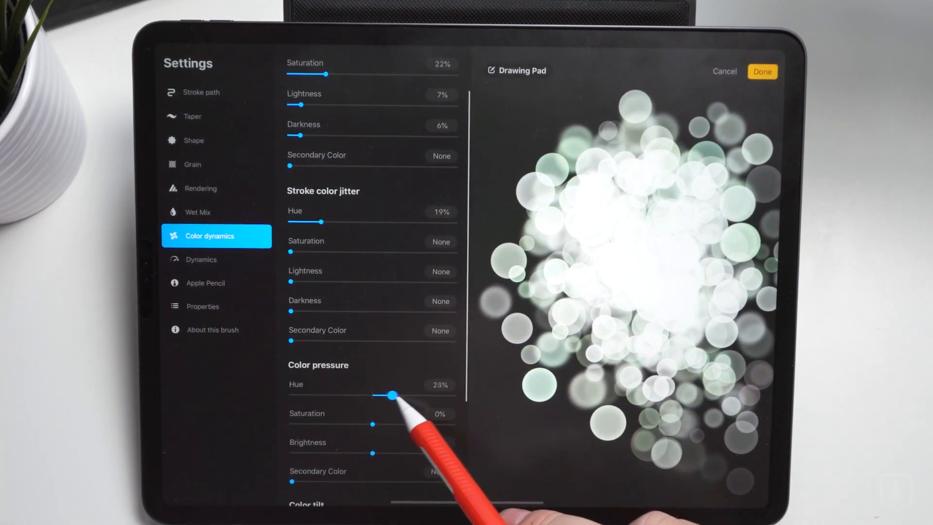
drag(391, 395, 387, 396)
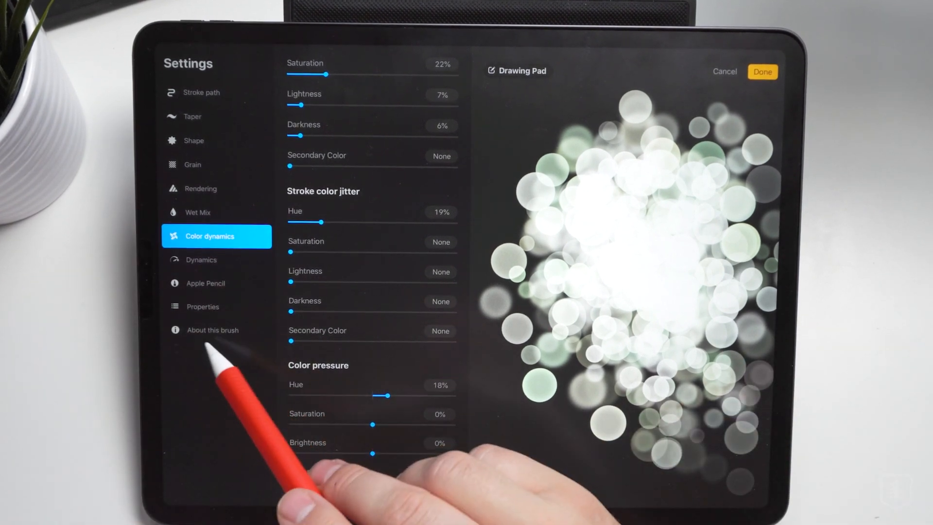
- View the About this brush information and leave the brush settings
click(212, 329)
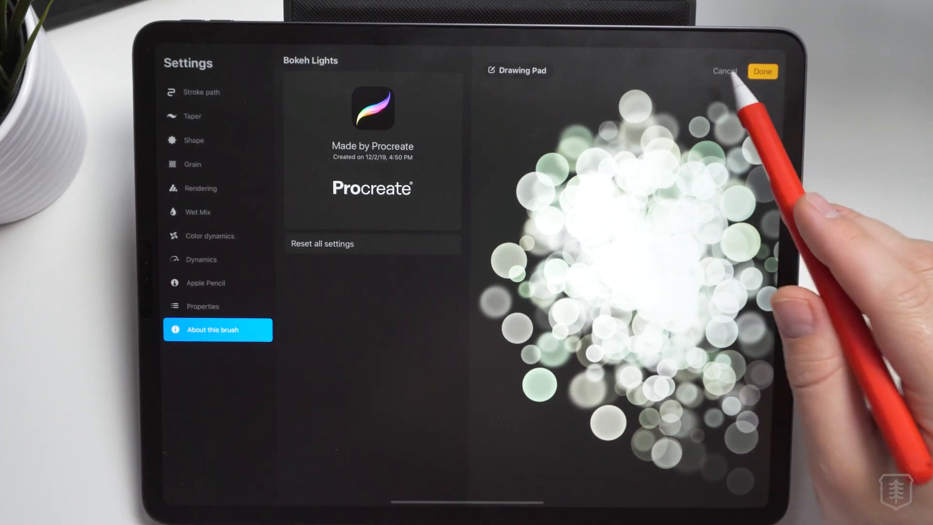
click(761, 71)
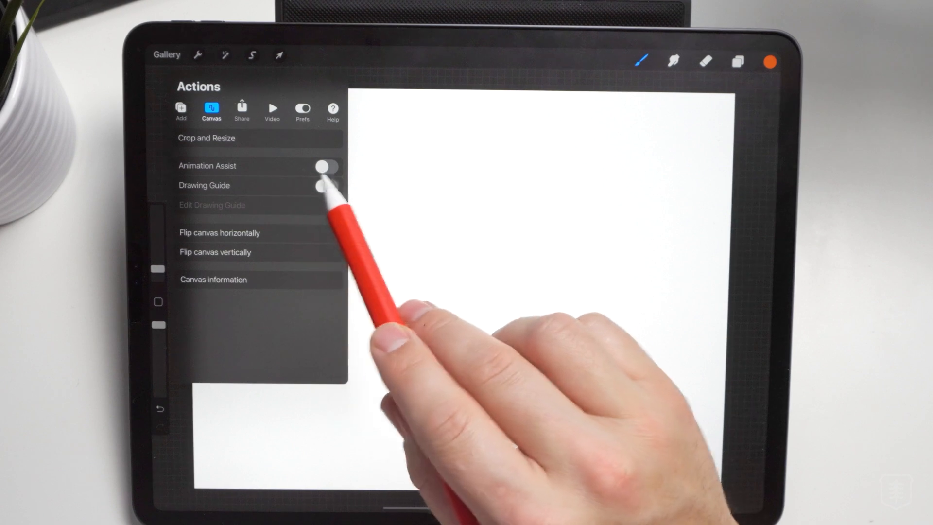
- Switch on Animation Assist so the frame timeline appears under the canvas
click(326, 165)
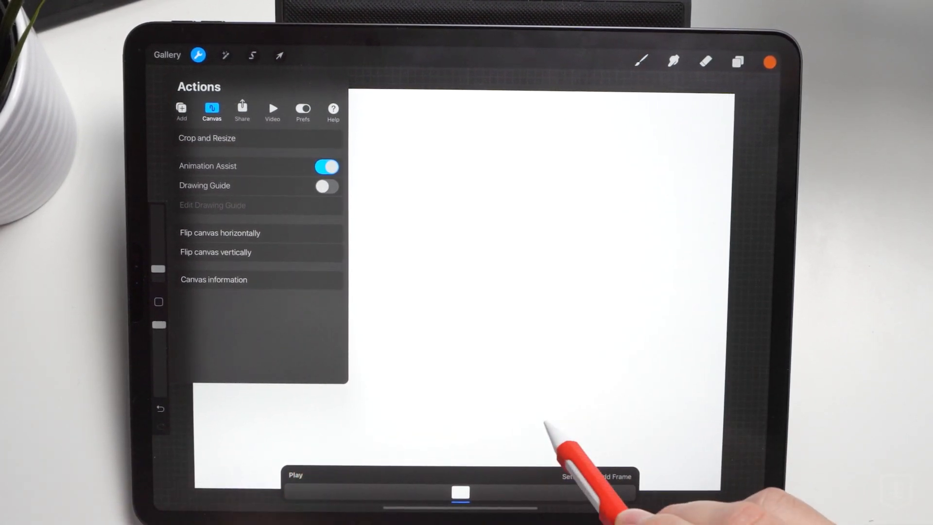
- Draw the orange circle moving down-right across successive frames, adding frames up to a fifth
click(198, 54)
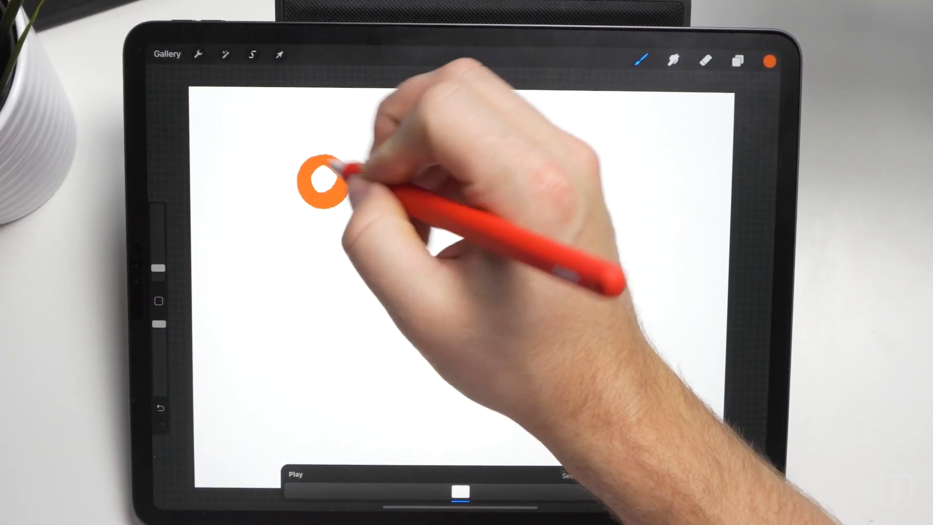
drag(322, 179, 324, 184)
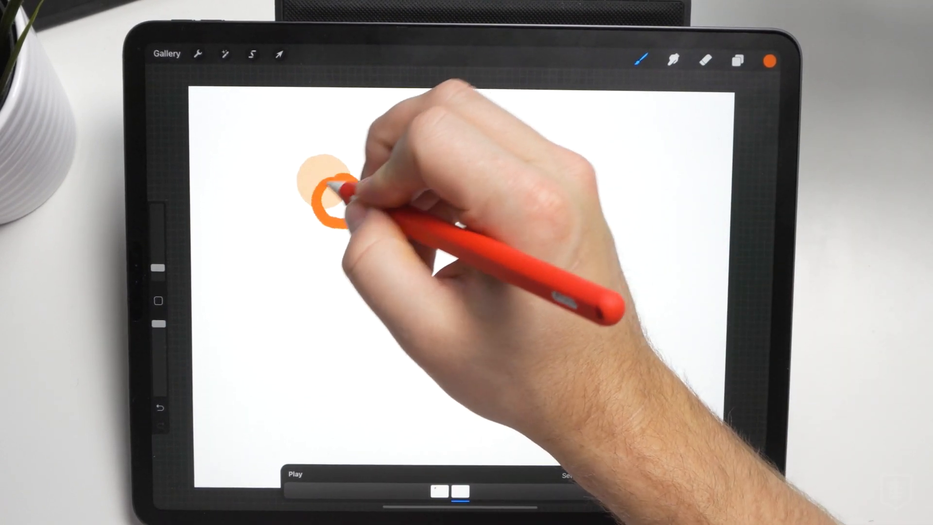
drag(322, 190, 321, 208)
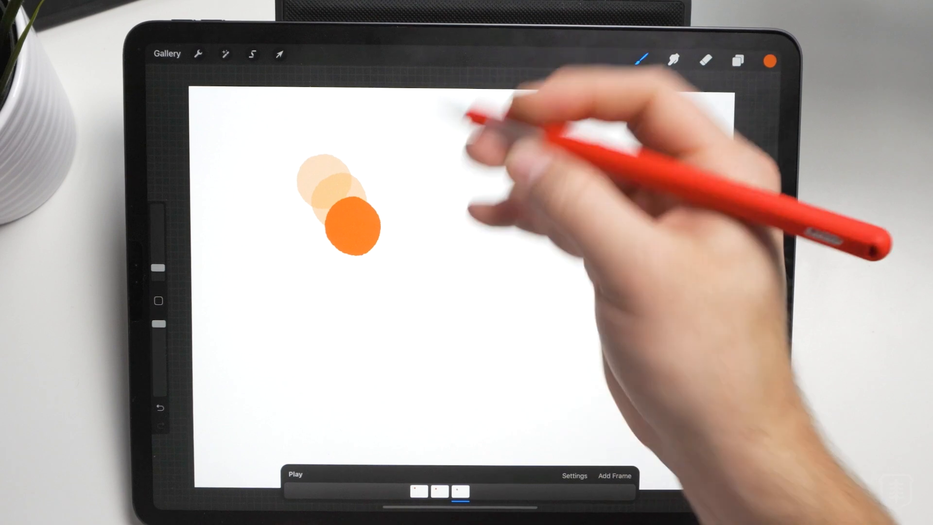
click(615, 475)
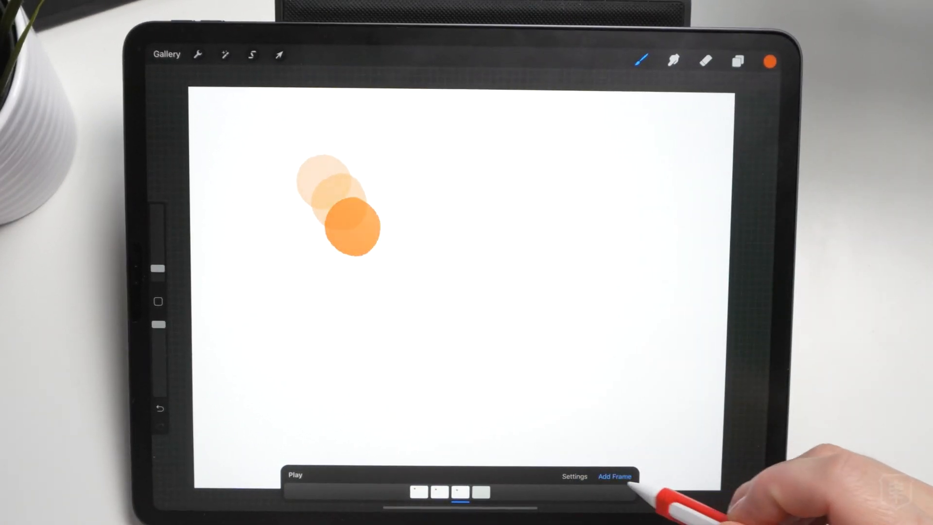
click(615, 476)
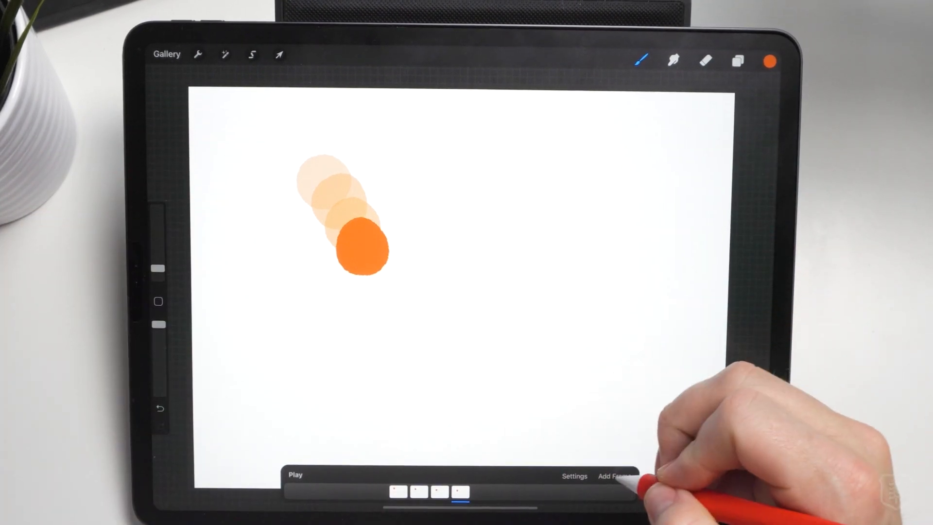
click(574, 475)
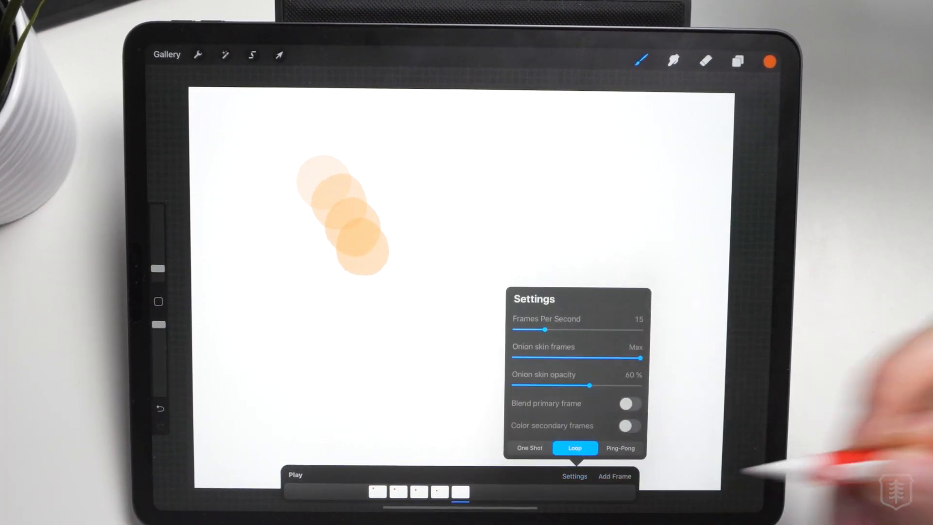
- Limit onion skin frames to 4, add another frame of the circle and play the animation
drag(642, 357, 631, 357)
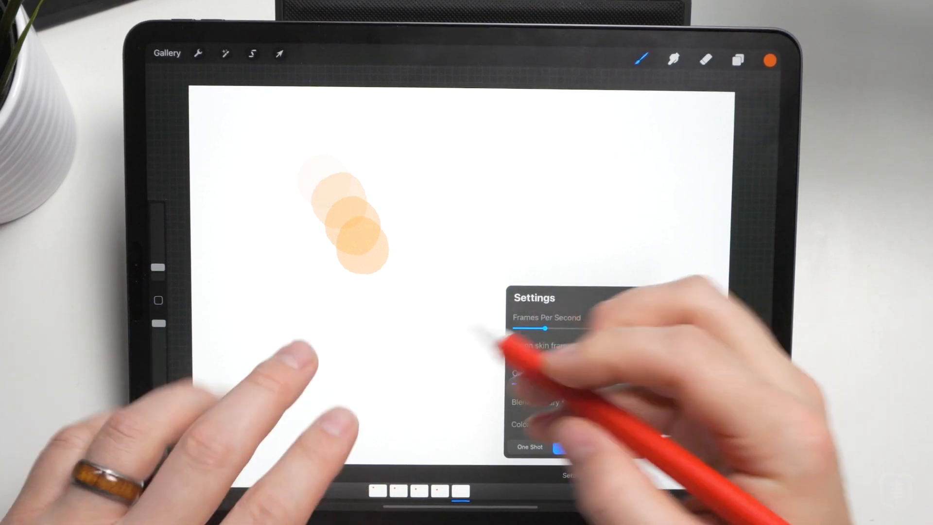
click(575, 447)
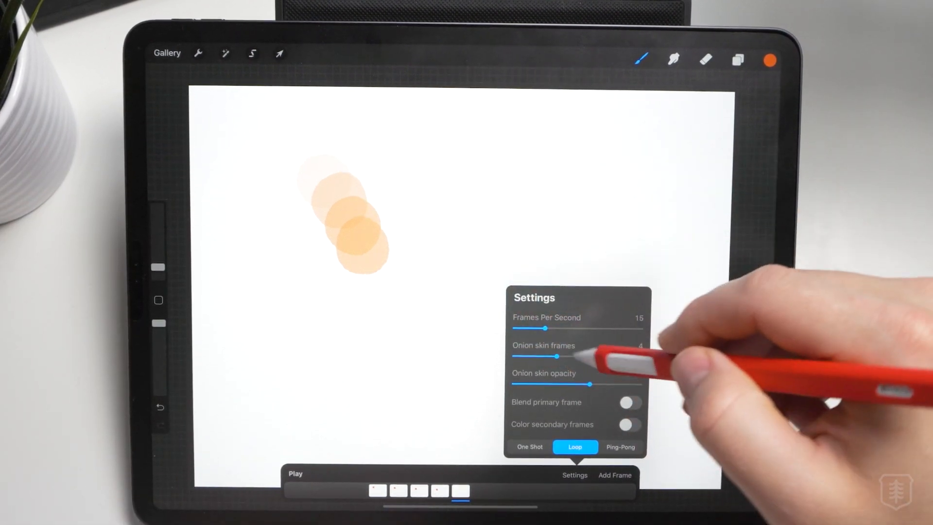
click(574, 475)
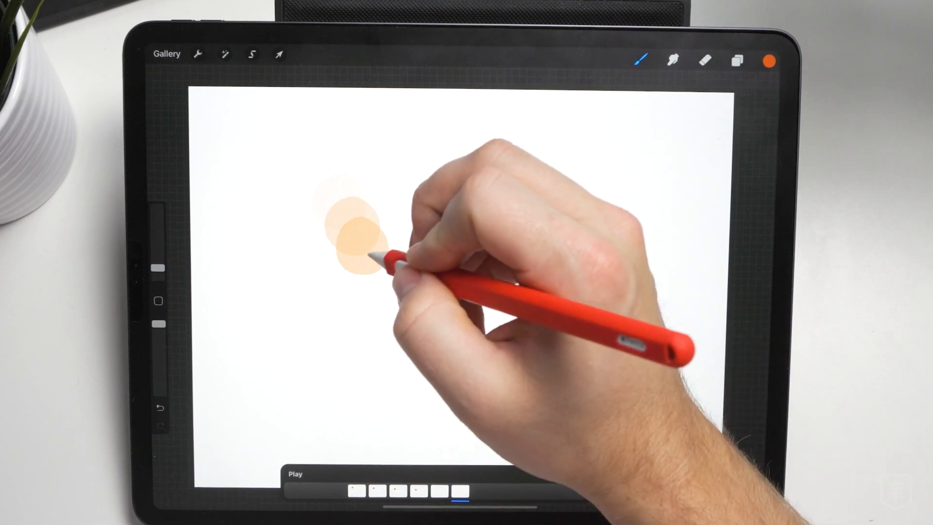
click(159, 408)
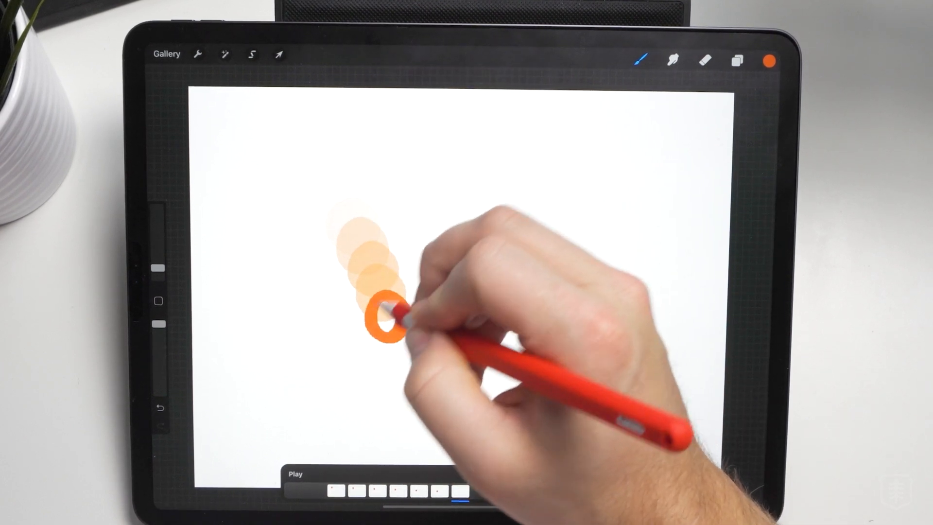
click(295, 473)
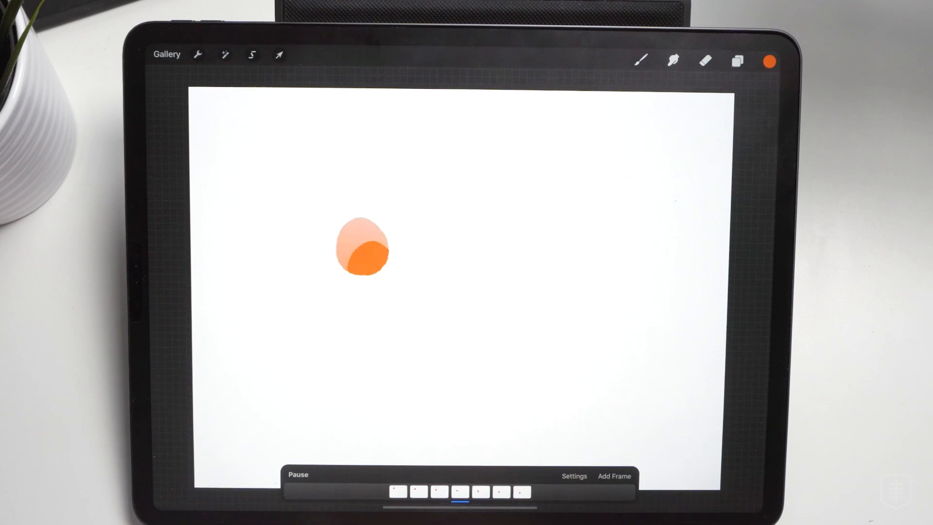
- Try Ping-Pong and One Shot playback, then settle on continuous Loop
click(573, 476)
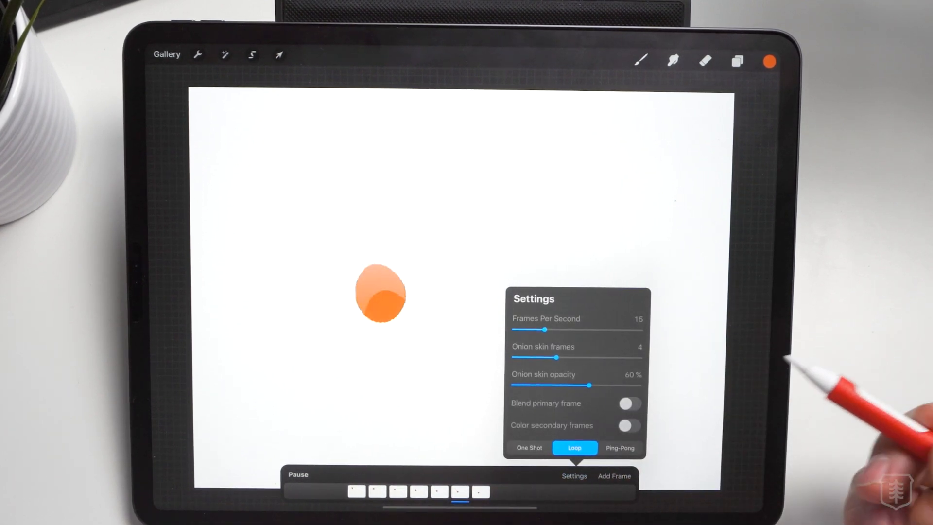
click(619, 447)
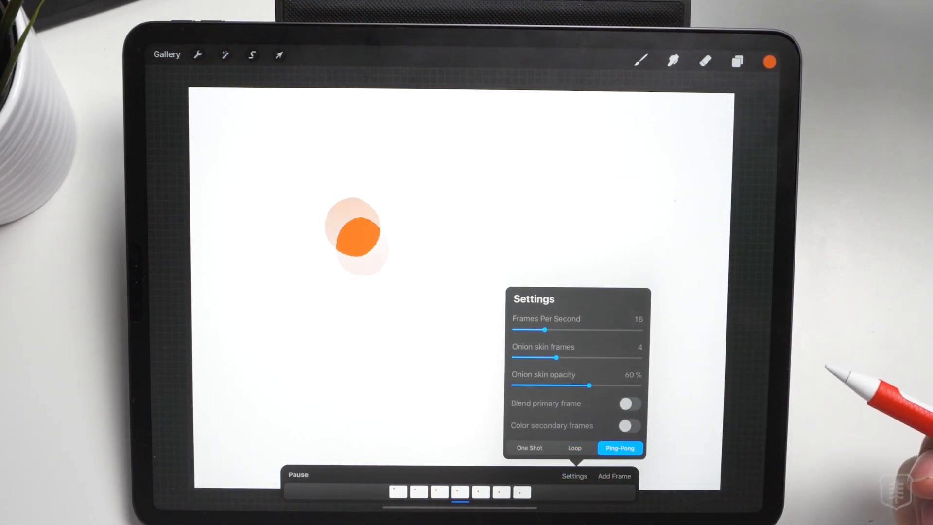
click(529, 447)
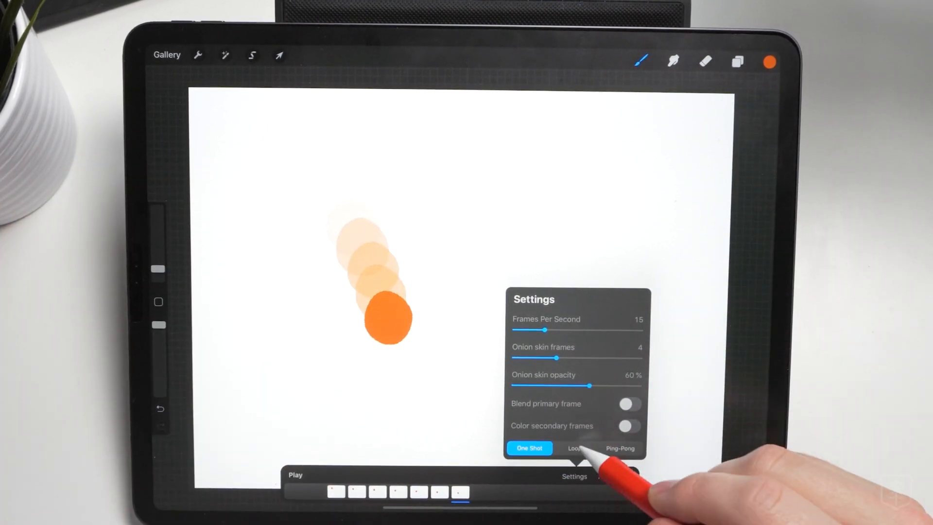
click(574, 448)
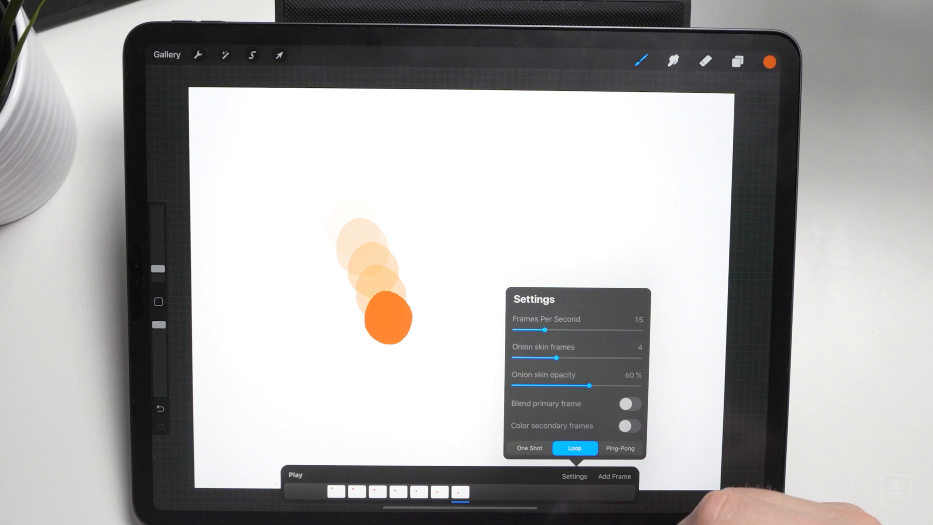
- Raise the playback speed to 34 frames per second while the animation plays
drag(542, 330, 554, 329)
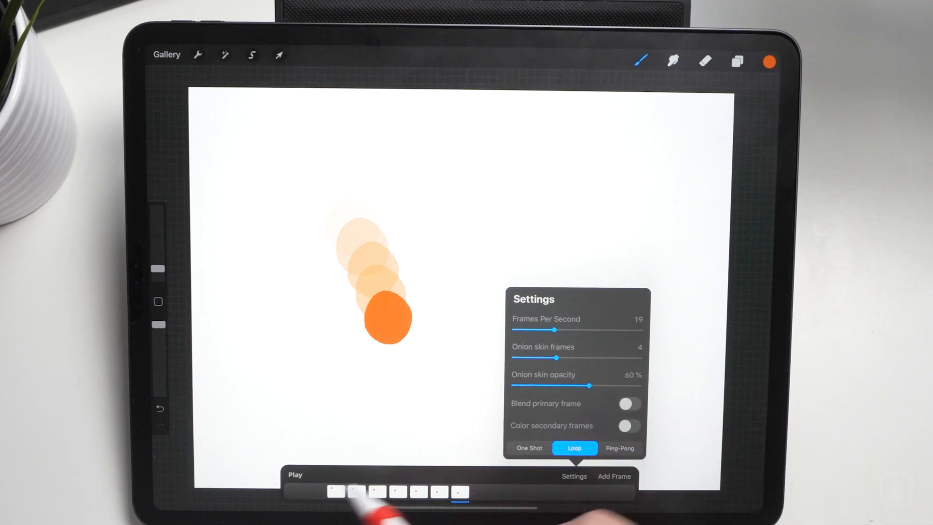
click(294, 474)
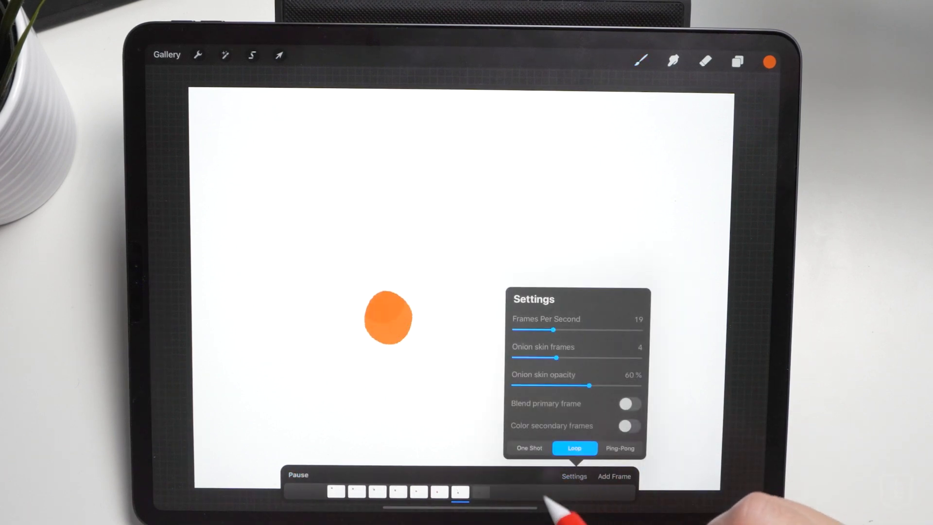
drag(551, 330, 589, 330)
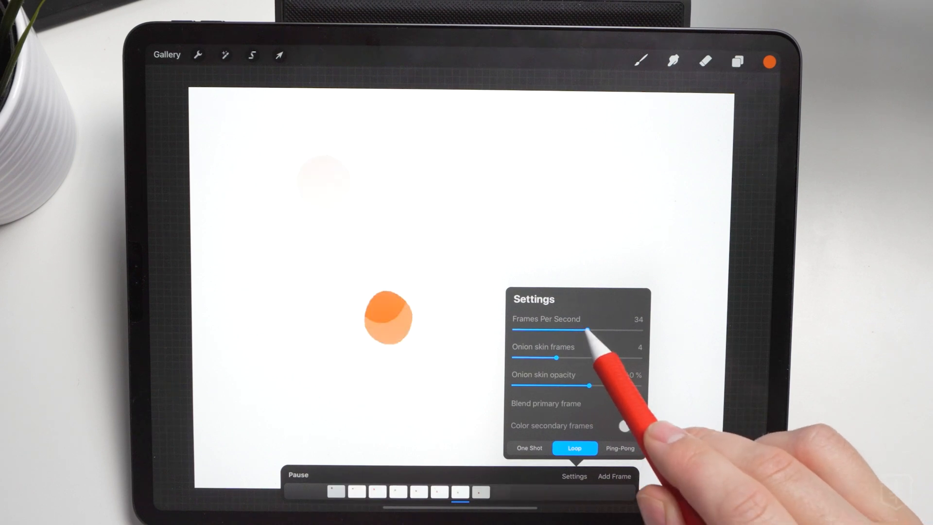
click(573, 476)
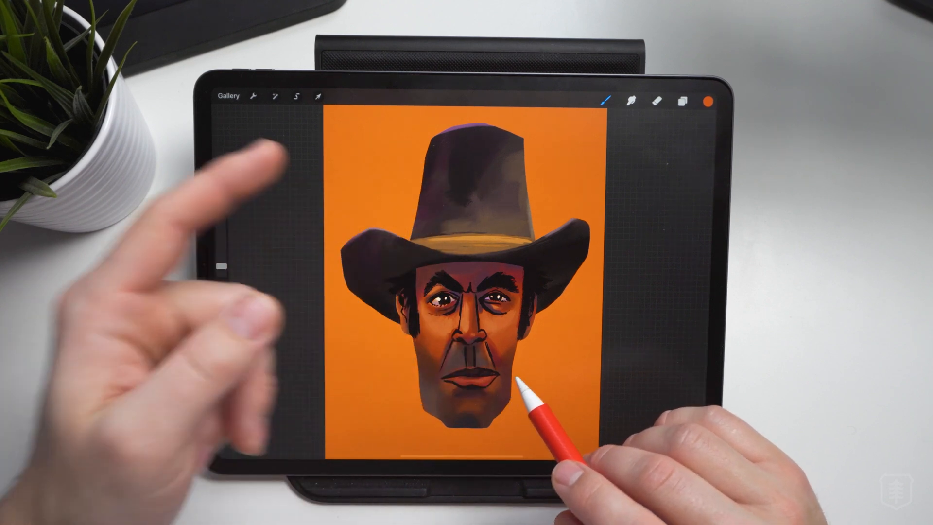
- Enter Clone mode and clone the hat's crown texture onto the cowboy portrait
click(253, 97)
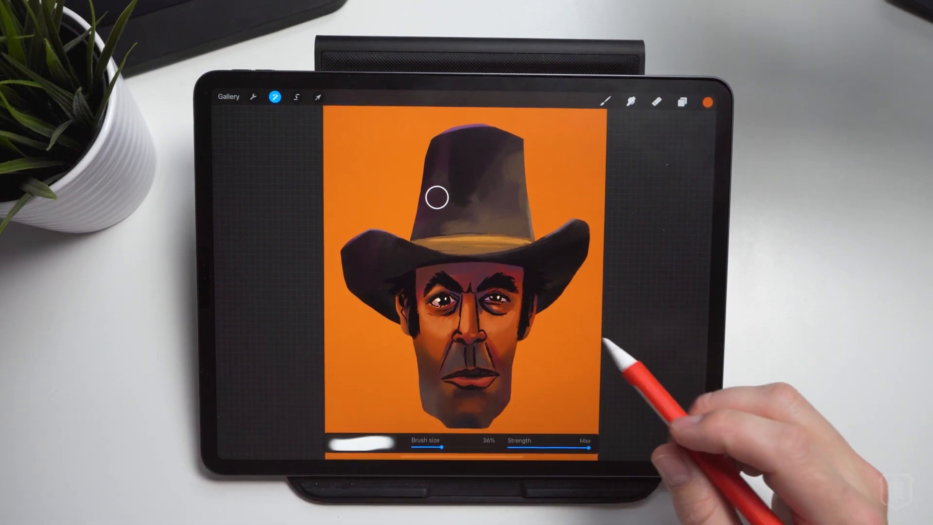
drag(415, 440, 460, 440)
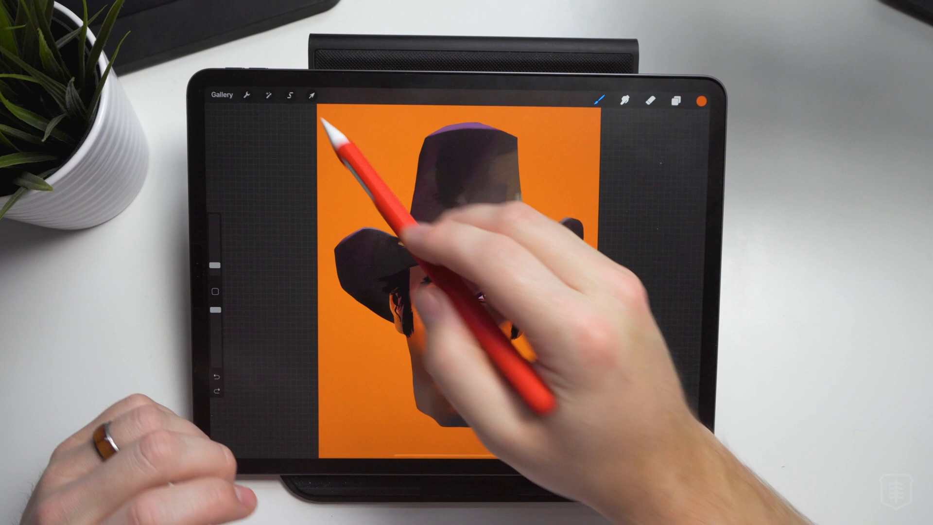
- Undo the cloned hat, then draw a freehand selection outline around the hat's crown
click(298, 95)
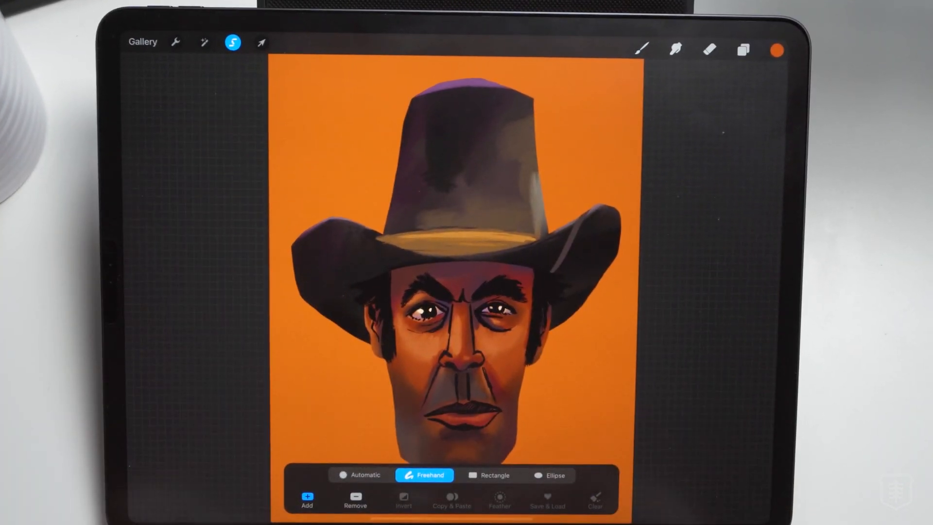
drag(396, 85, 512, 196)
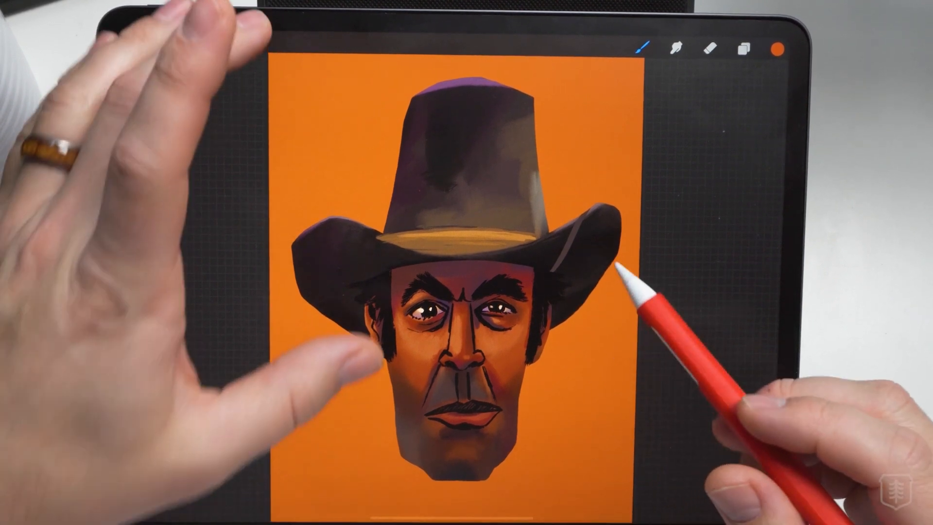
click(232, 41)
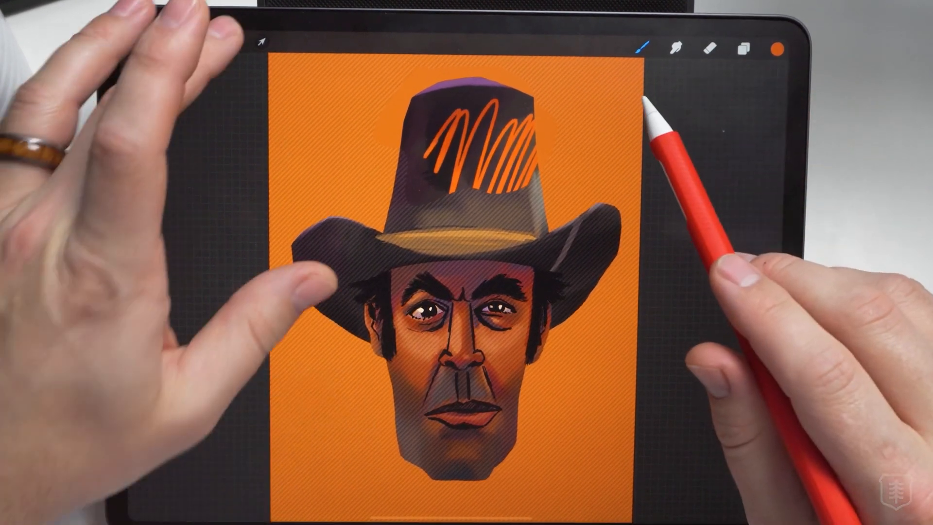
- Check the layers list and paint orange scribbles confined inside the hat-crown selection
click(744, 49)
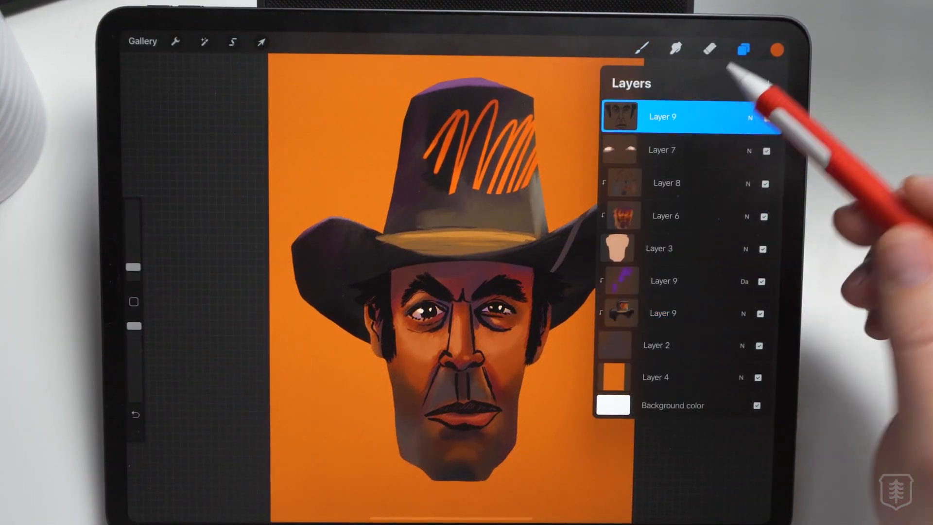
click(744, 49)
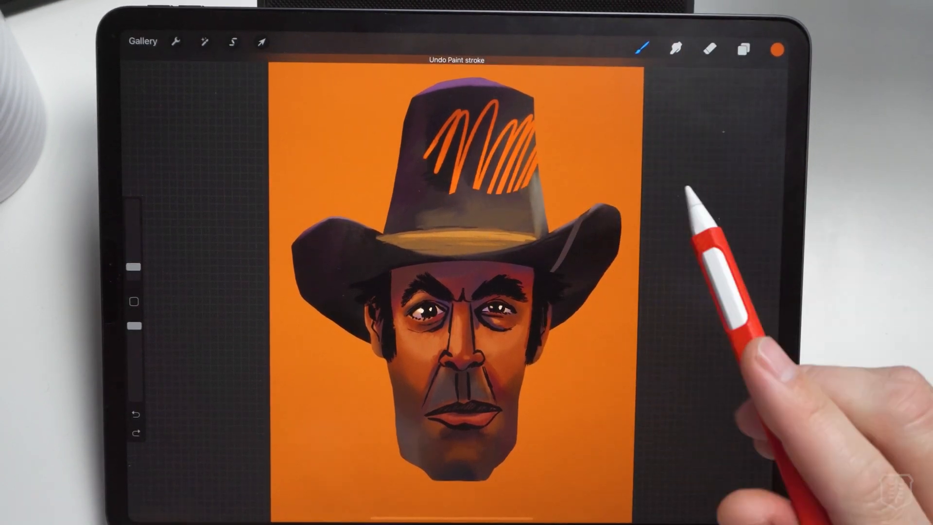
click(232, 41)
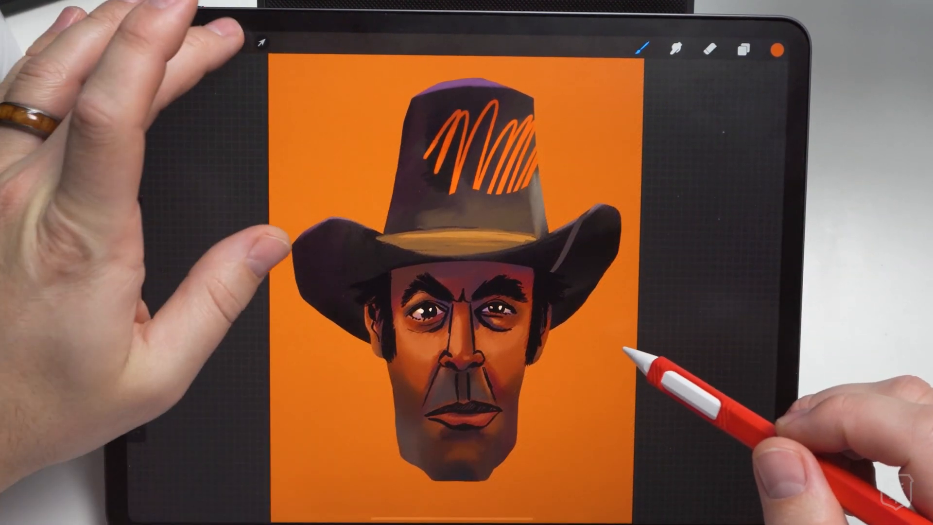
- Delete the saved Selection 1 from the Save & Load selections list
click(232, 42)
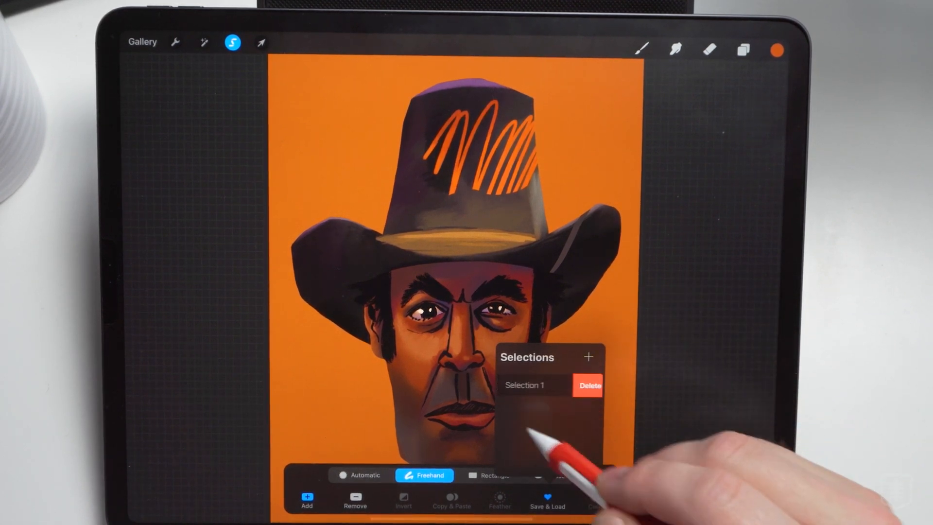
click(589, 385)
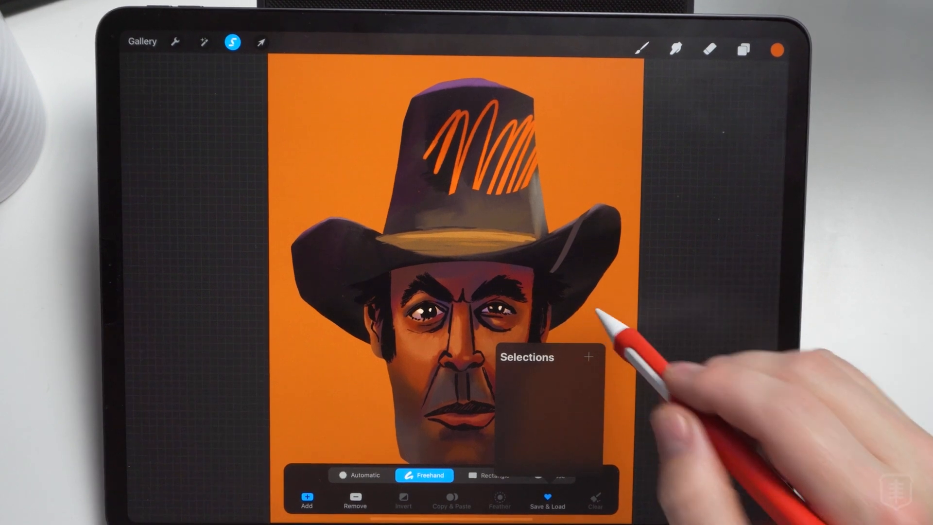